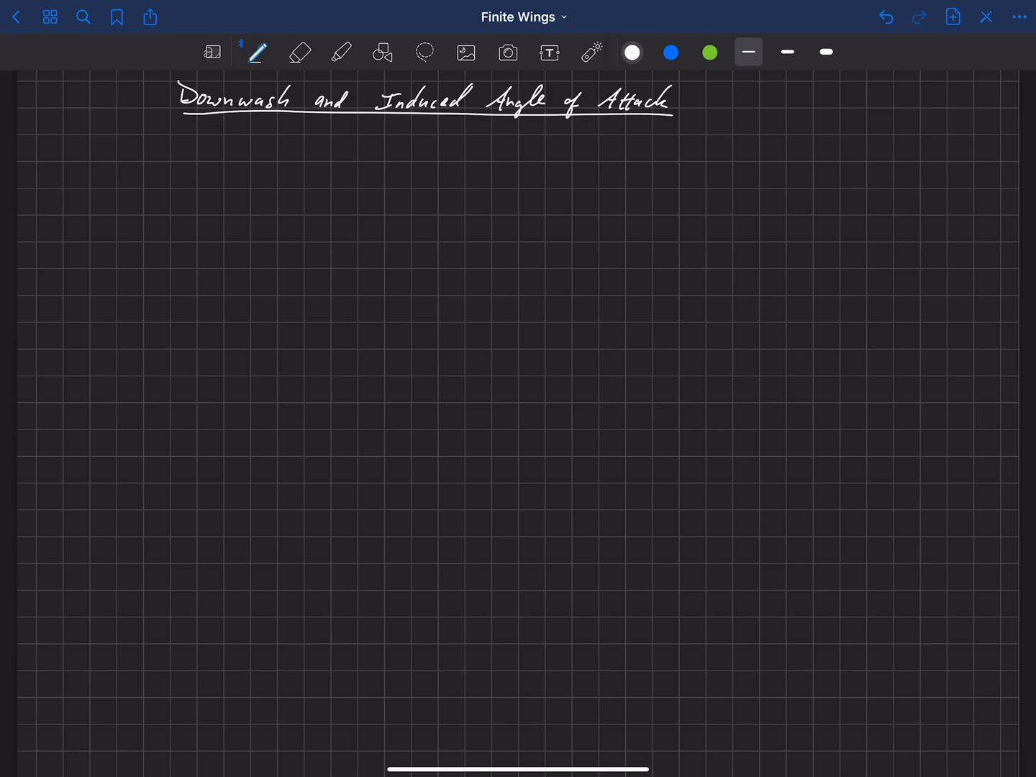
Draw the x–y axes, airfoil, V∞ freestream arrow and tilted wing outline in white.
{"action": "left_click_drag", "start_coordinate": [244, 190], "coordinate": [331, 210]}
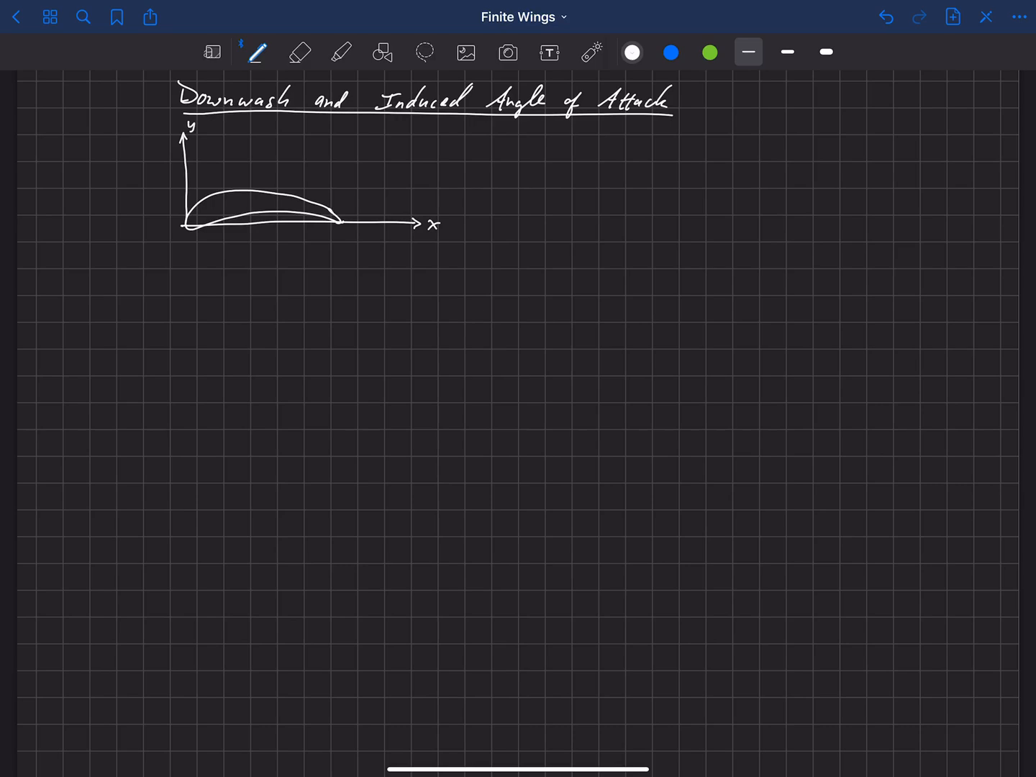
{"action": "left_click_drag", "start_coordinate": [613, 186], "coordinate": [630, 231]}
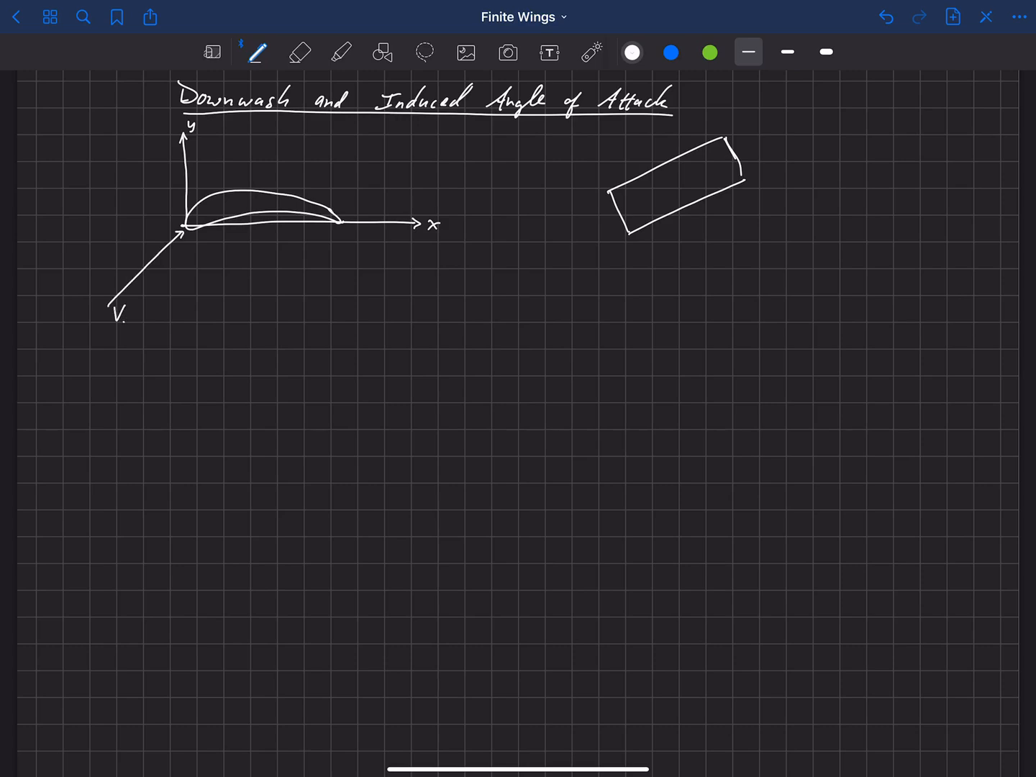
{"action": "type", "text": "∞"}
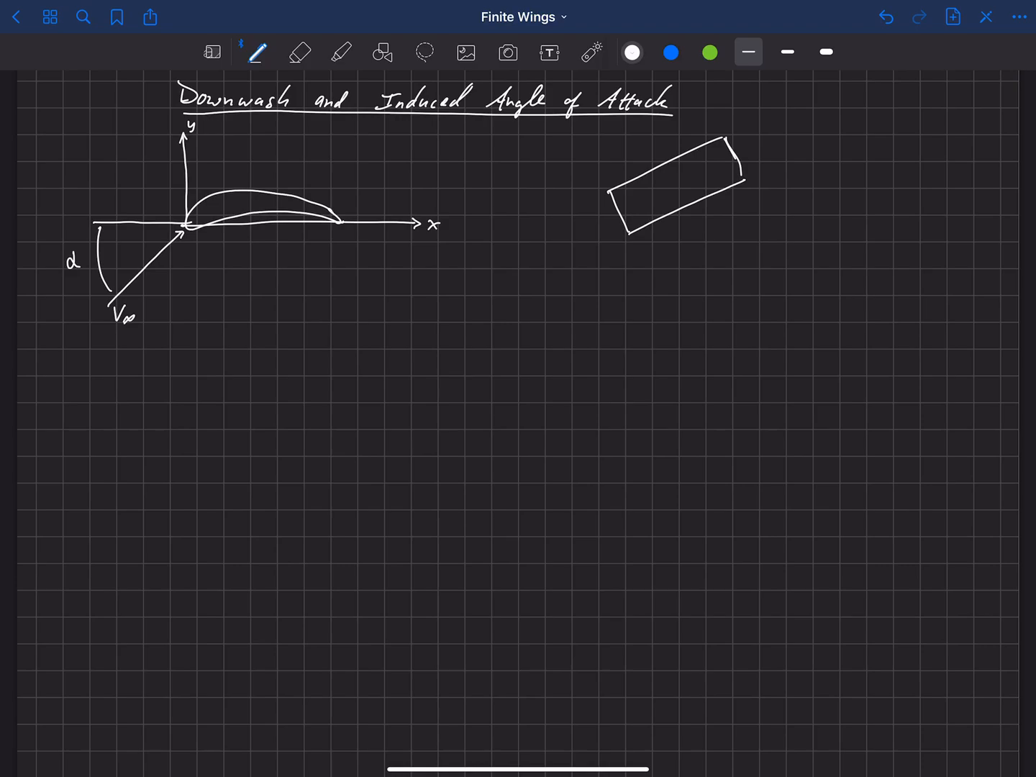
Add drag and lift arrows from the airfoil, label them L and D, and switch to blue.
{"action": "left_click_drag", "start_coordinate": [189, 223], "coordinate": [268, 159]}
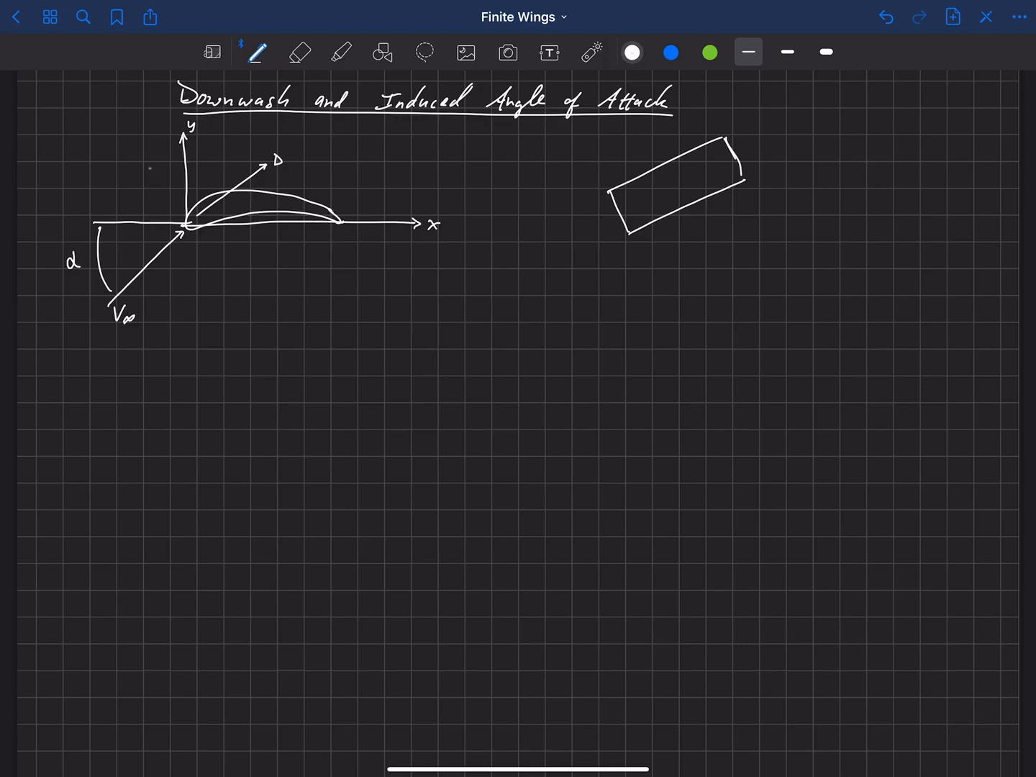
{"action": "left_click_drag", "start_coordinate": [187, 227], "coordinate": [151, 164]}
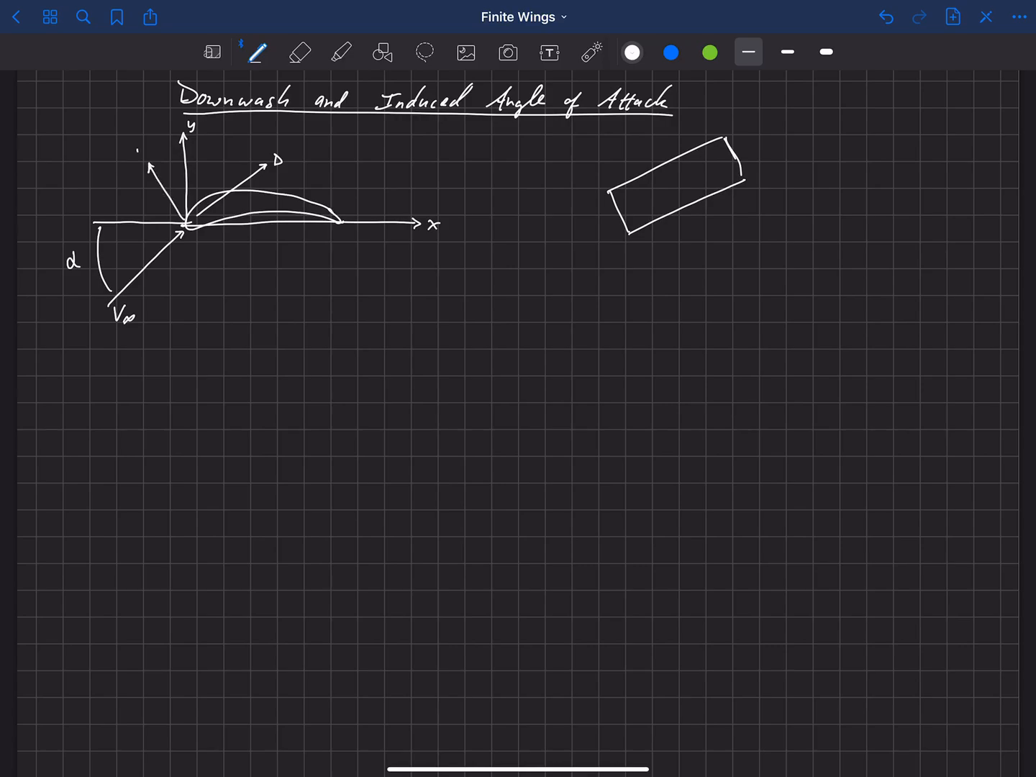
{"action": "left_click_drag", "start_coordinate": [139, 152], "coordinate": [144, 162]}
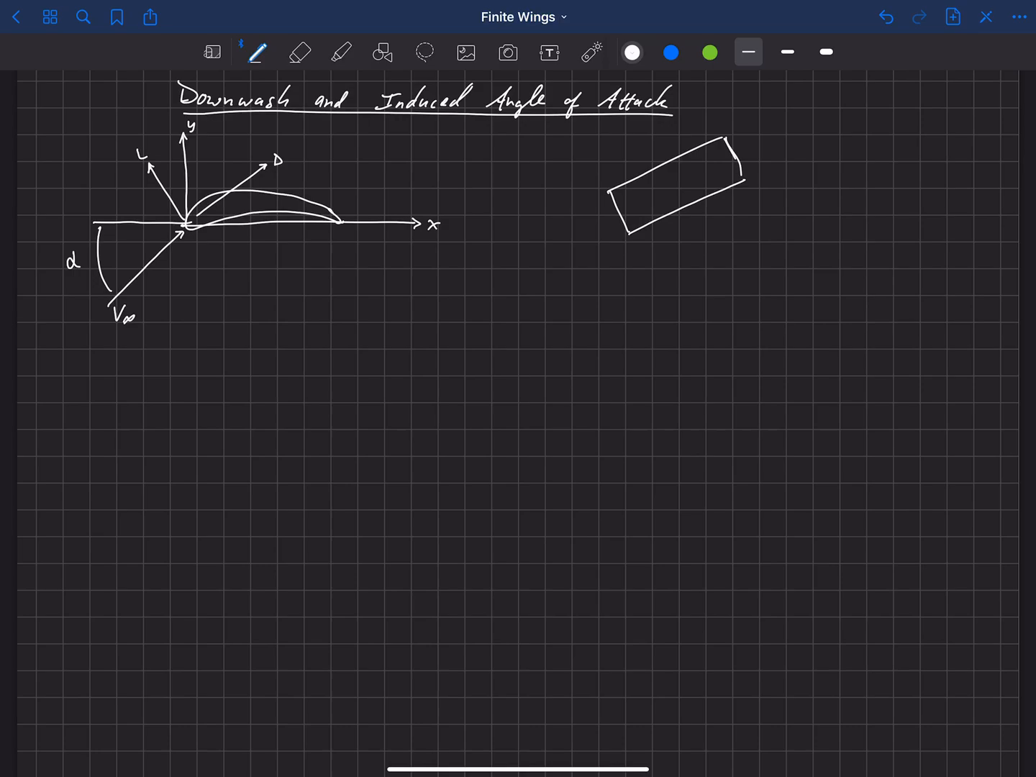
{"action": "left_click", "coordinate": [671, 52]}
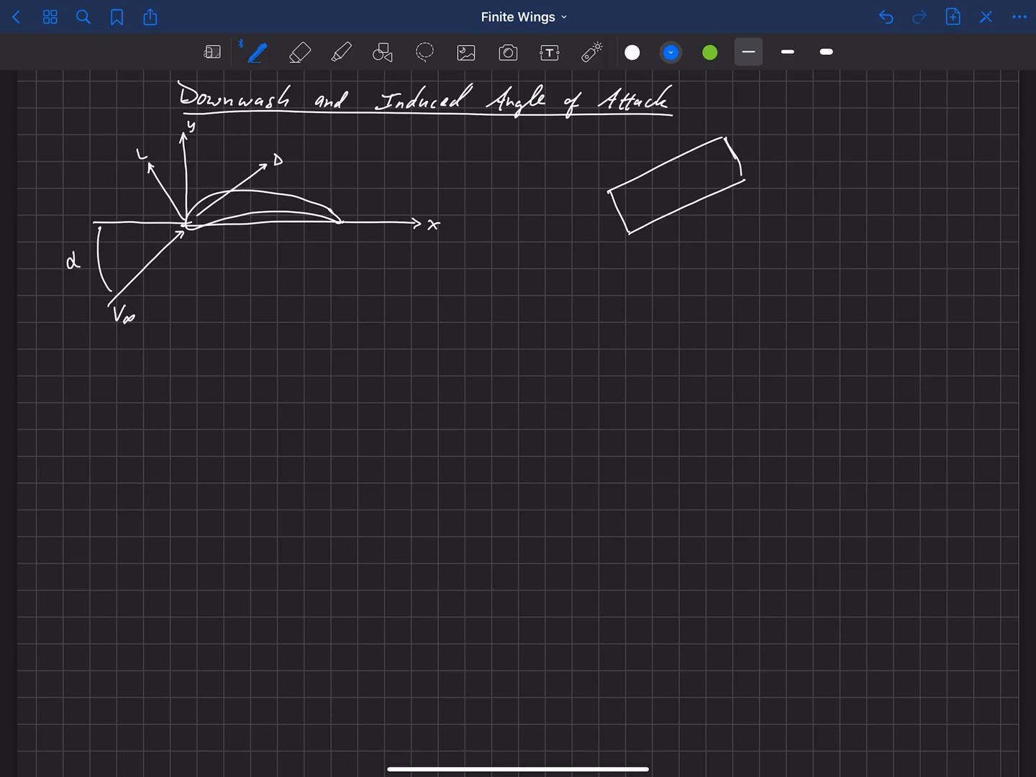
Draw blue downwash streaks under the wing and the αi and αeff angle lines.
{"action": "left_click_drag", "start_coordinate": [638, 248], "coordinate": [693, 324]}
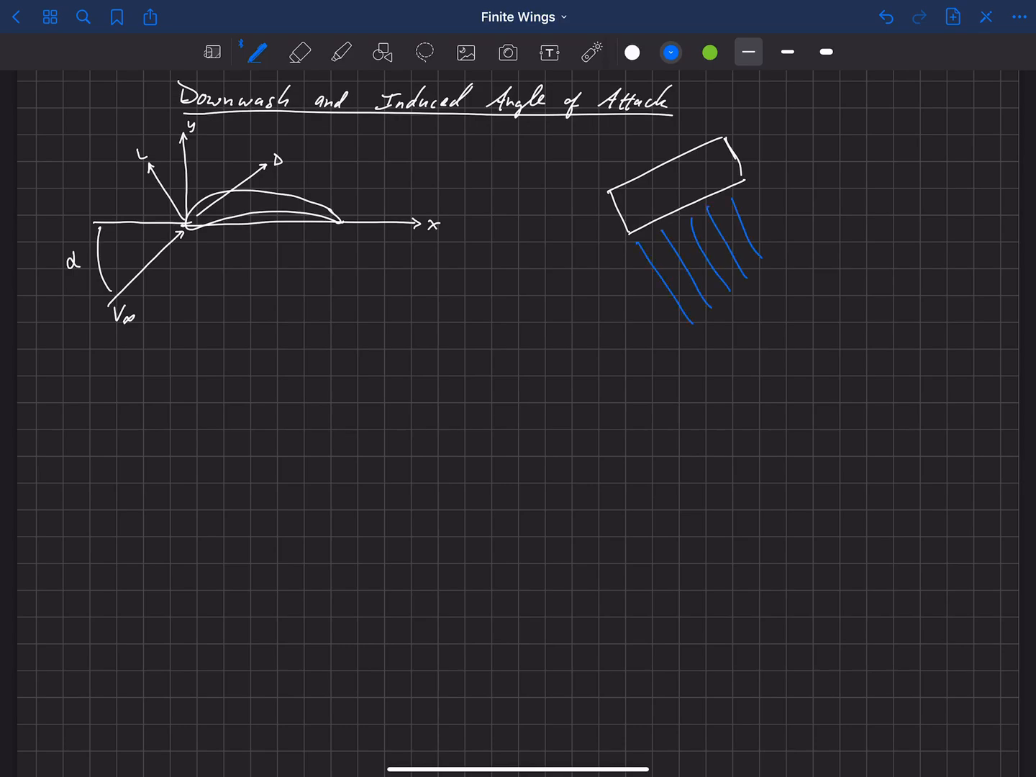
{"action": "left_click_drag", "start_coordinate": [747, 189], "coordinate": [773, 245]}
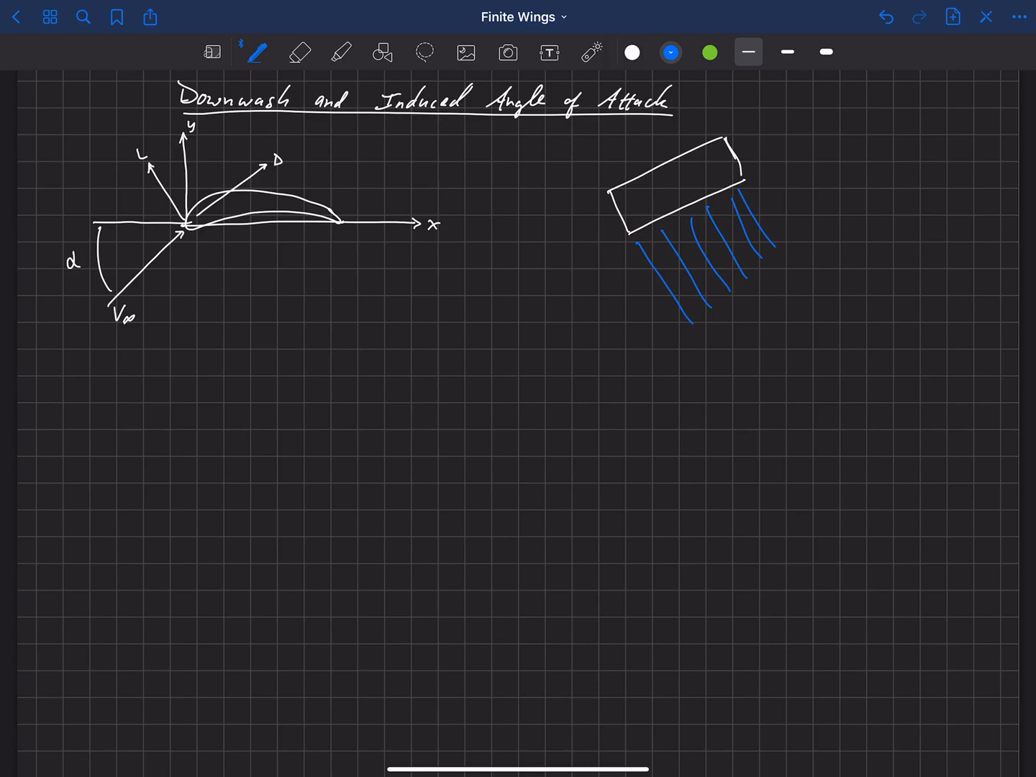
{"action": "left_click_drag", "start_coordinate": [112, 262], "coordinate": [181, 231]}
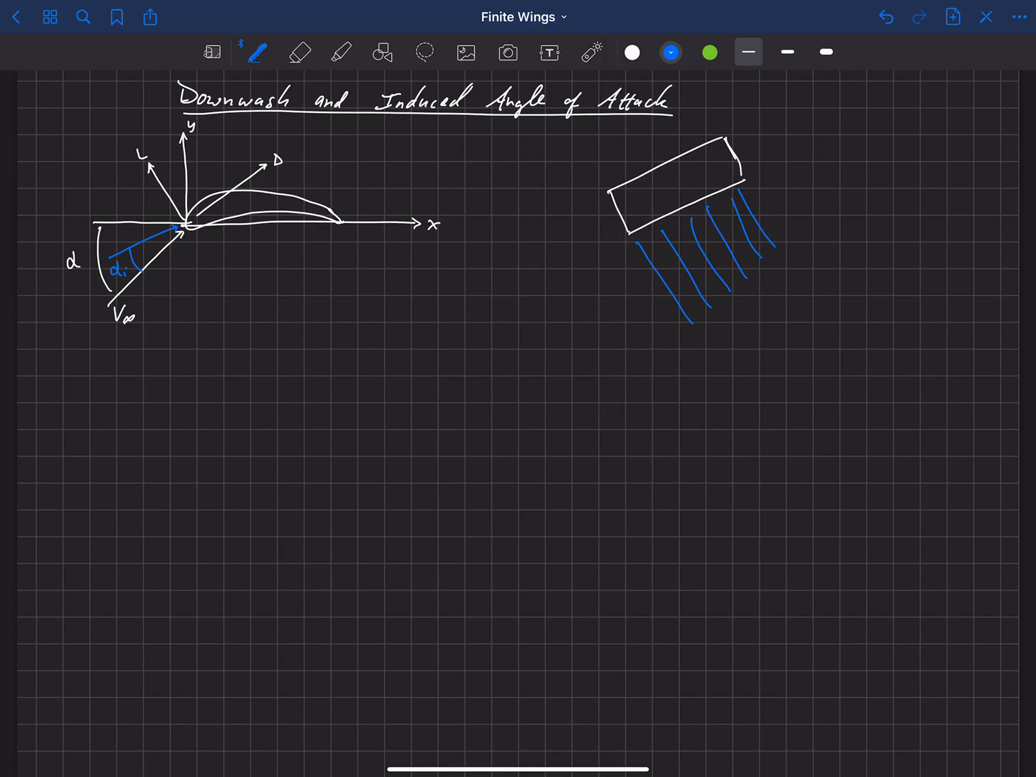
{"action": "left_click_drag", "start_coordinate": [128, 220], "coordinate": [131, 248]}
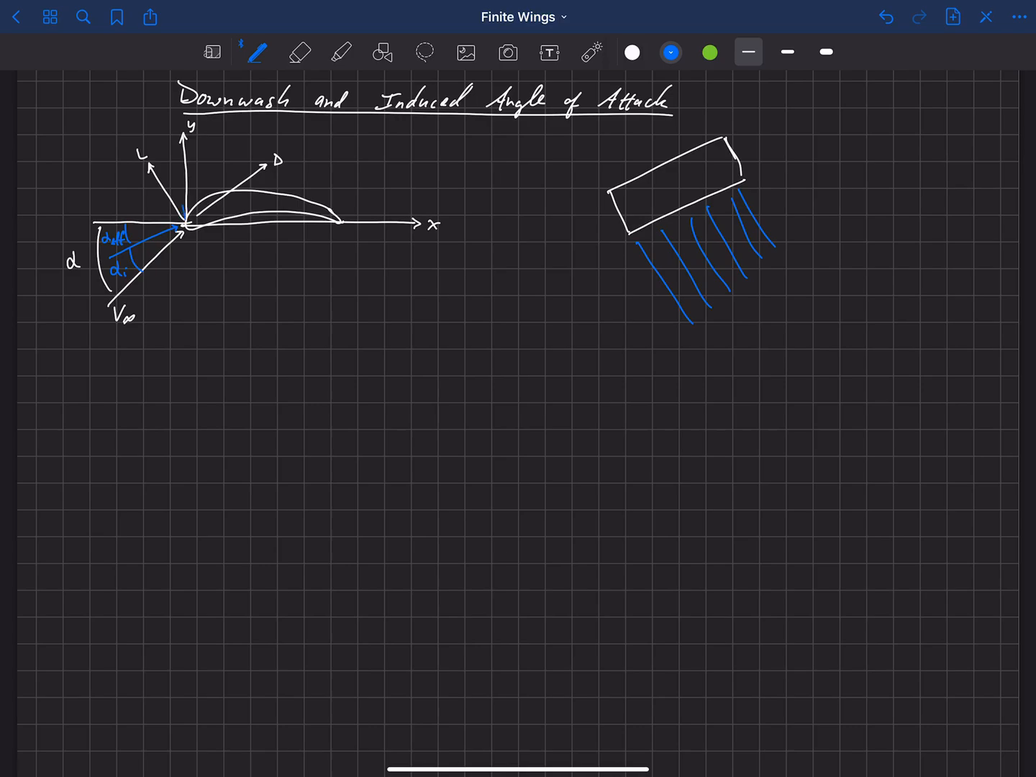
Draw the tilted blue lift vector with an arc between lift arrows labelled αi.
{"action": "left_click_drag", "start_coordinate": [184, 216], "coordinate": [164, 151]}
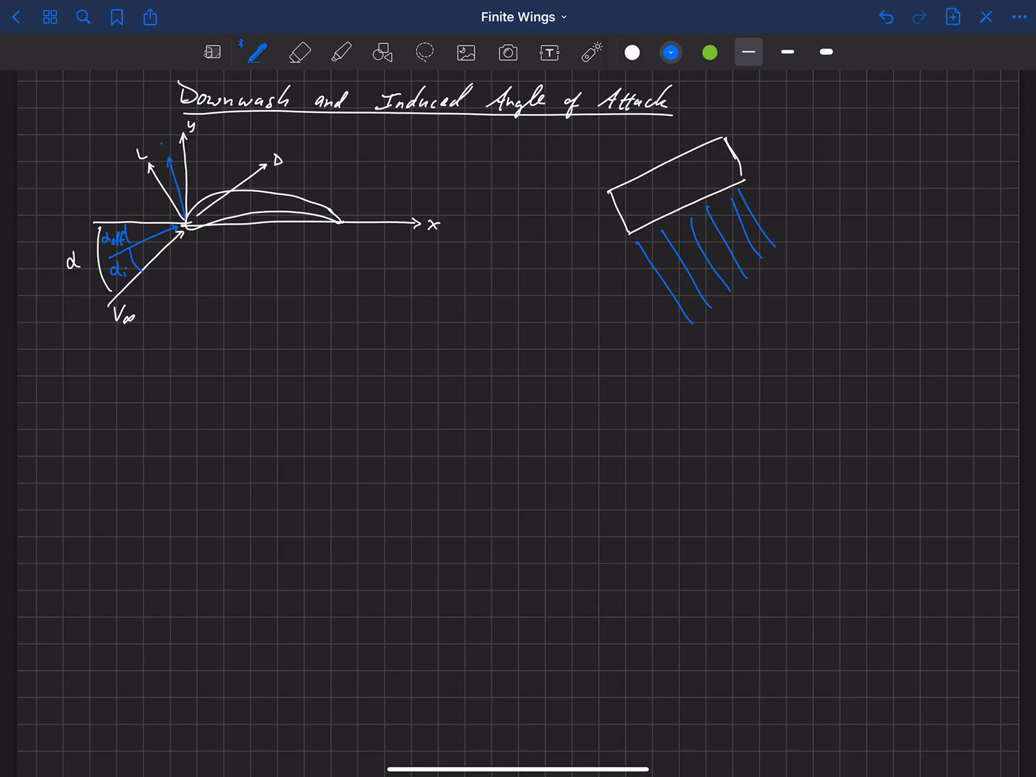
{"action": "left_click_drag", "start_coordinate": [160, 155], "coordinate": [164, 144]}
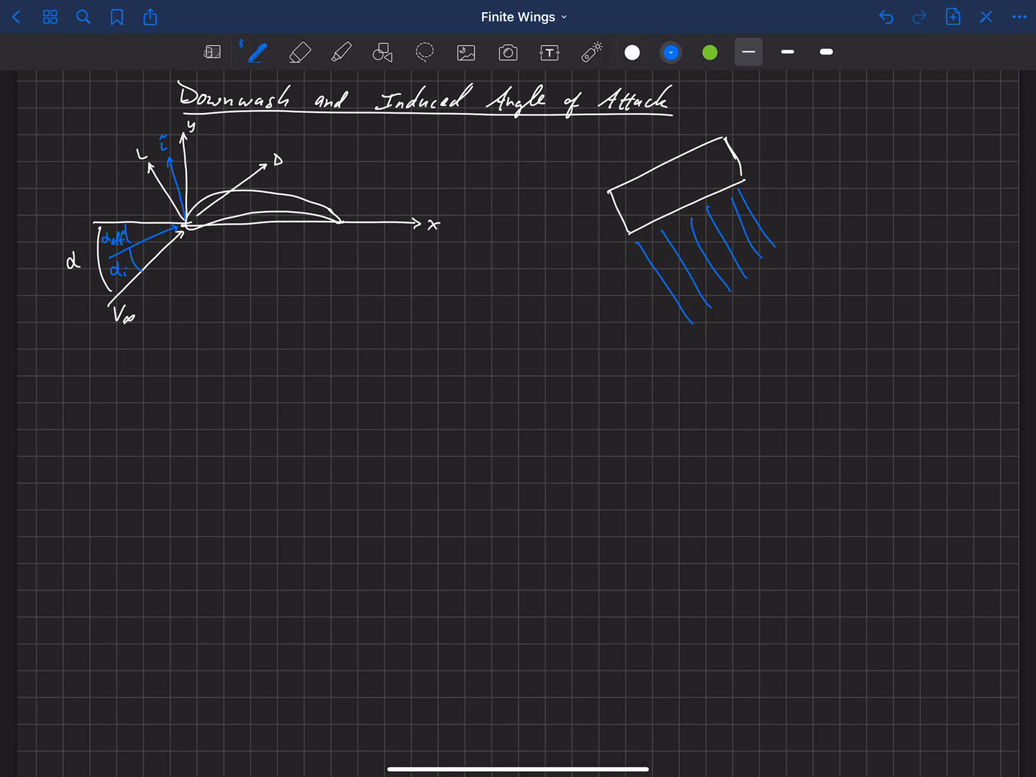
{"action": "left_click_drag", "start_coordinate": [159, 116], "coordinate": [165, 173]}
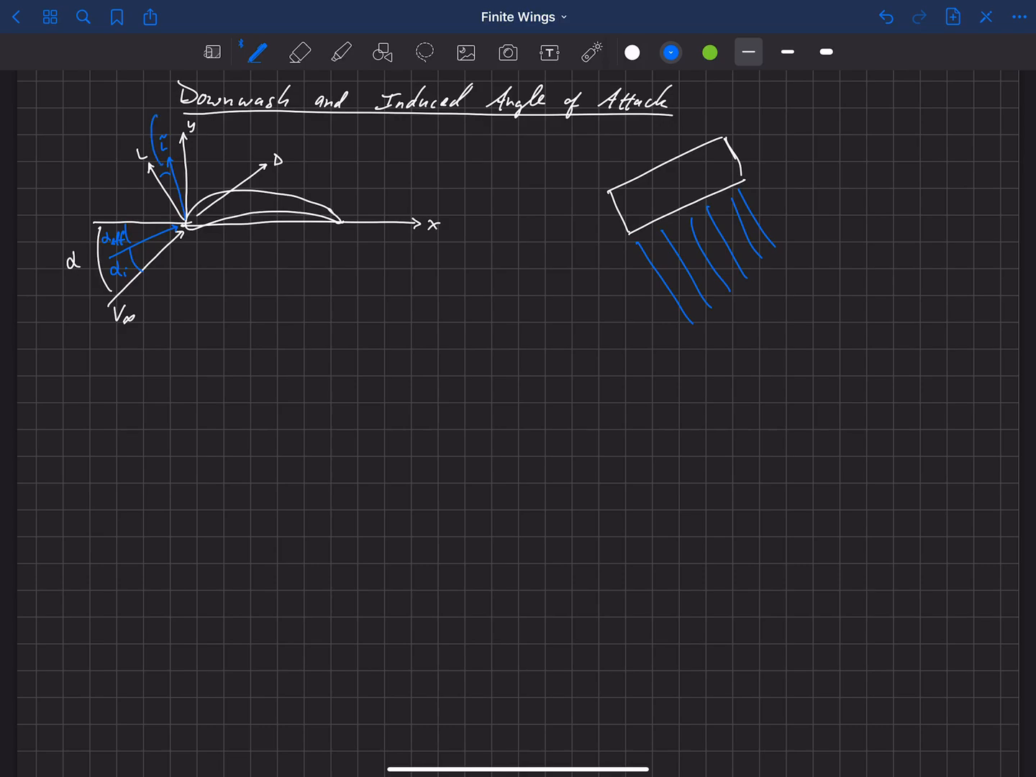
{"action": "type", "text": "αi"}
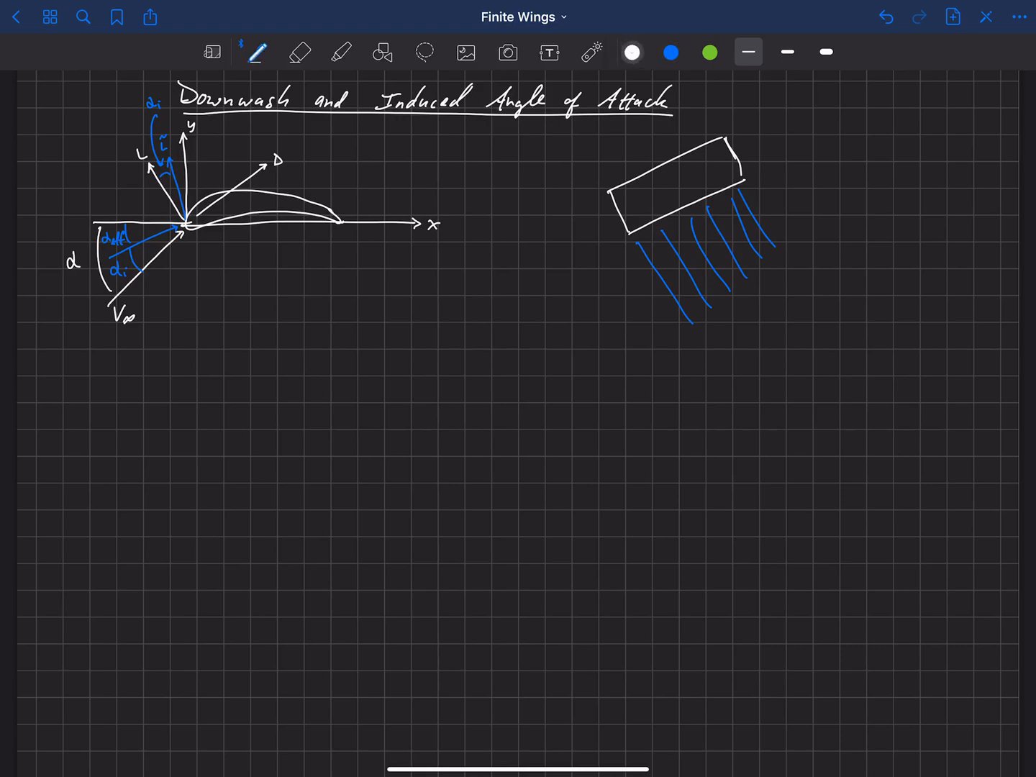
Add arrowed axes below the diagram, label the −b/2 and b/2 span limits, and start C_L =.
{"action": "left_click_drag", "start_coordinate": [308, 286], "coordinate": [308, 330]}
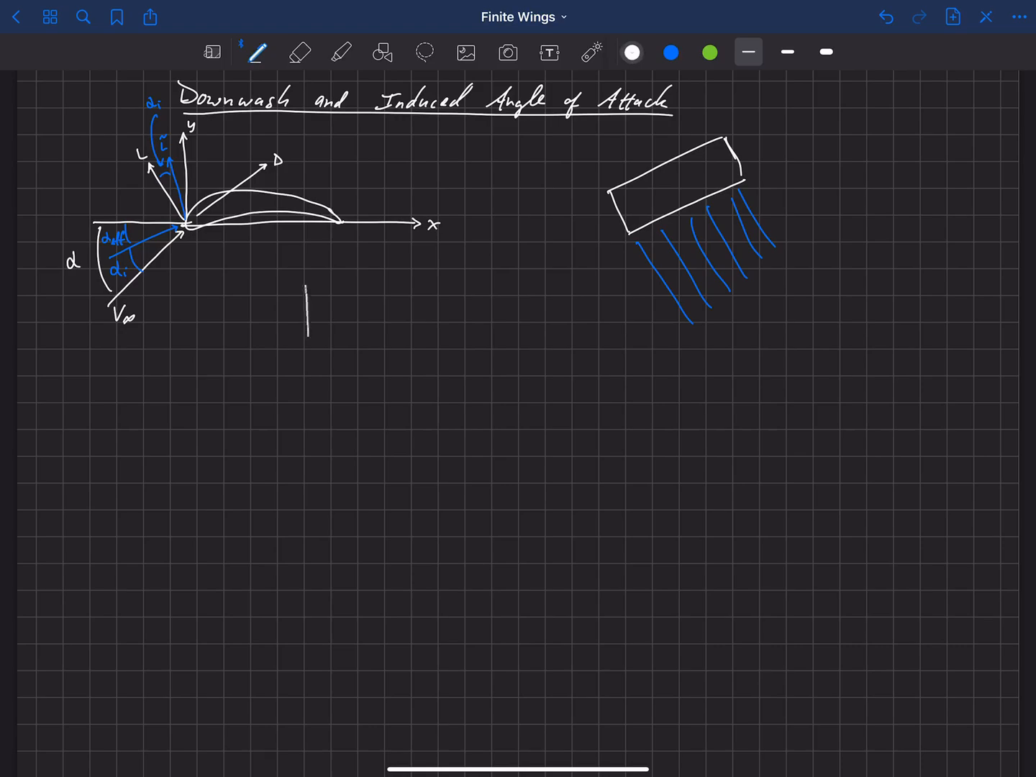
{"action": "left_click_drag", "start_coordinate": [304, 405], "coordinate": [546, 404]}
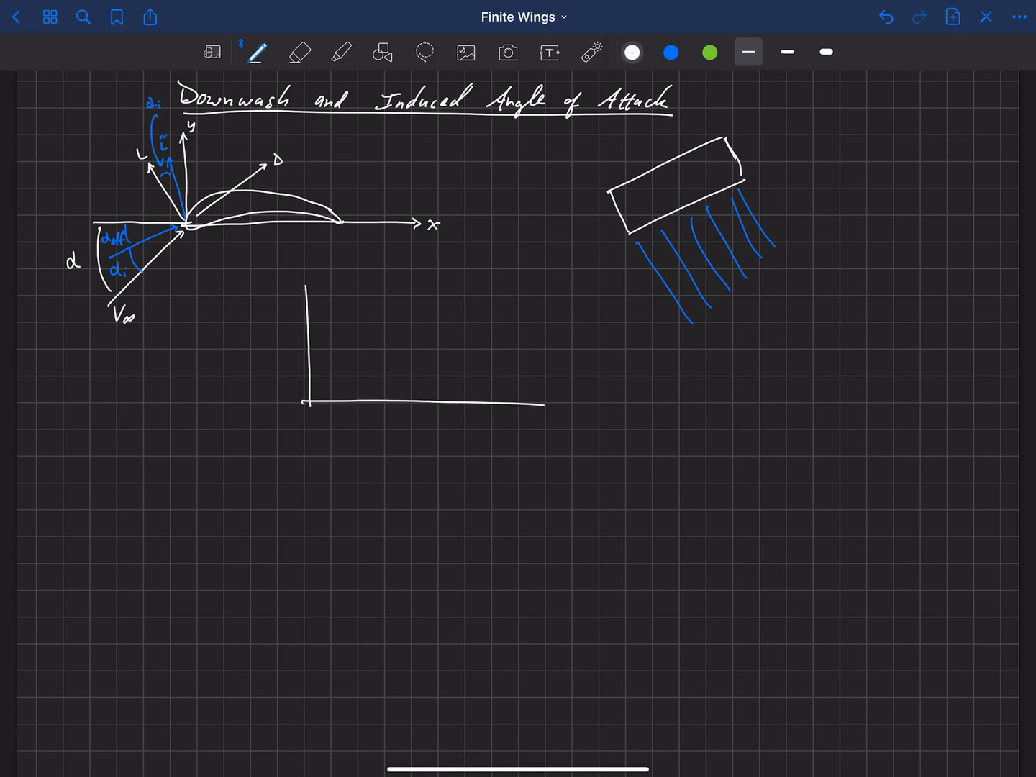
{"action": "left_click_drag", "start_coordinate": [302, 403], "coordinate": [540, 403]}
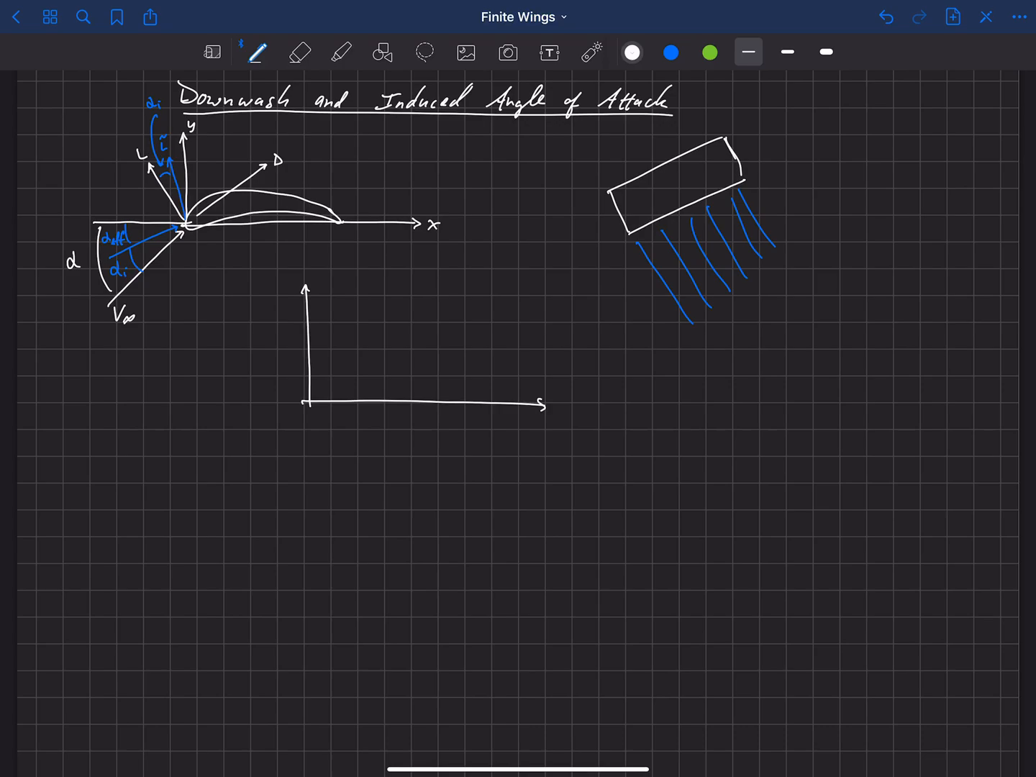
{"action": "type", "text": "-b/2"}
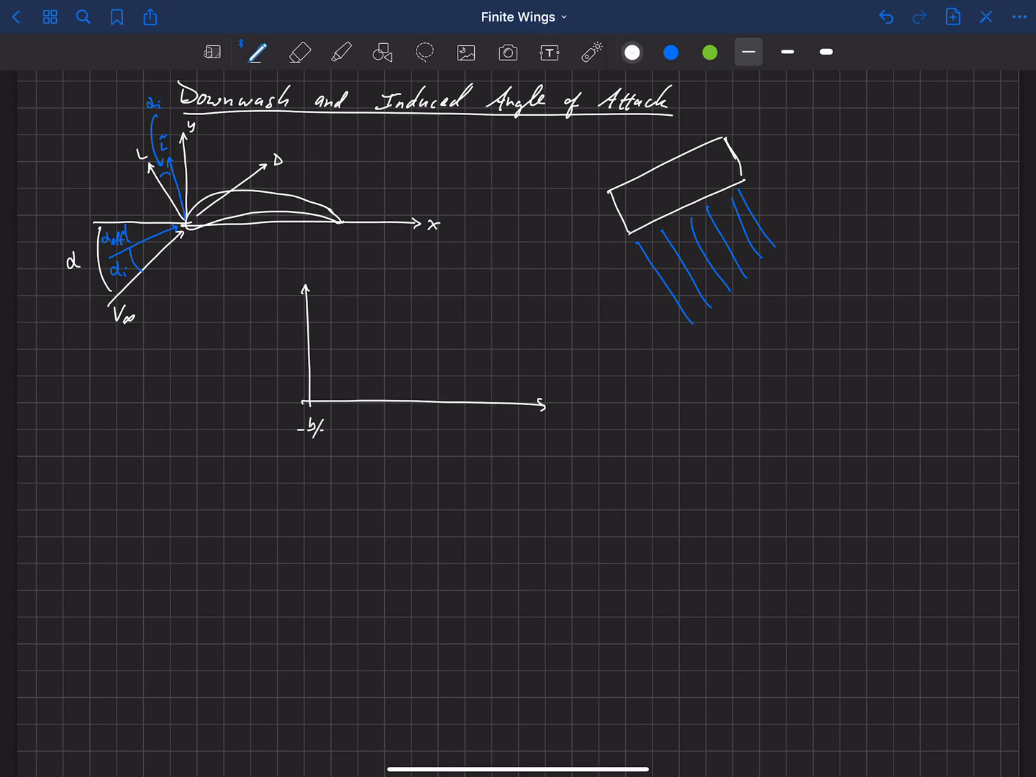
{"action": "left_click", "coordinate": [518, 399]}
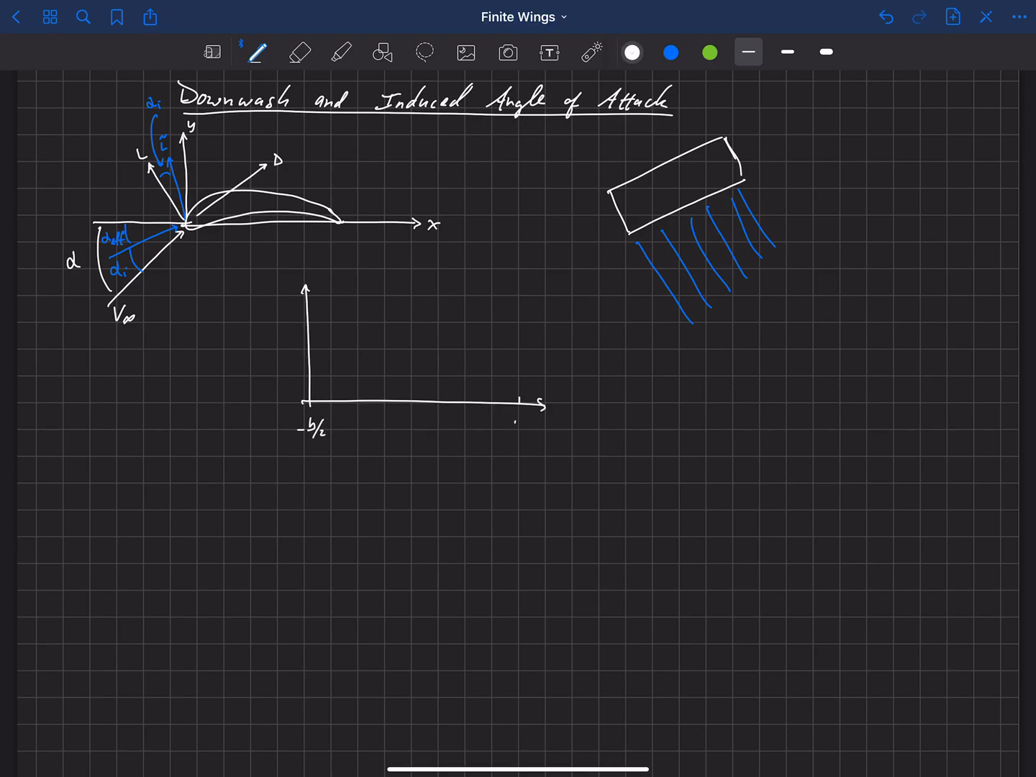
{"action": "type", "text": "b/2"}
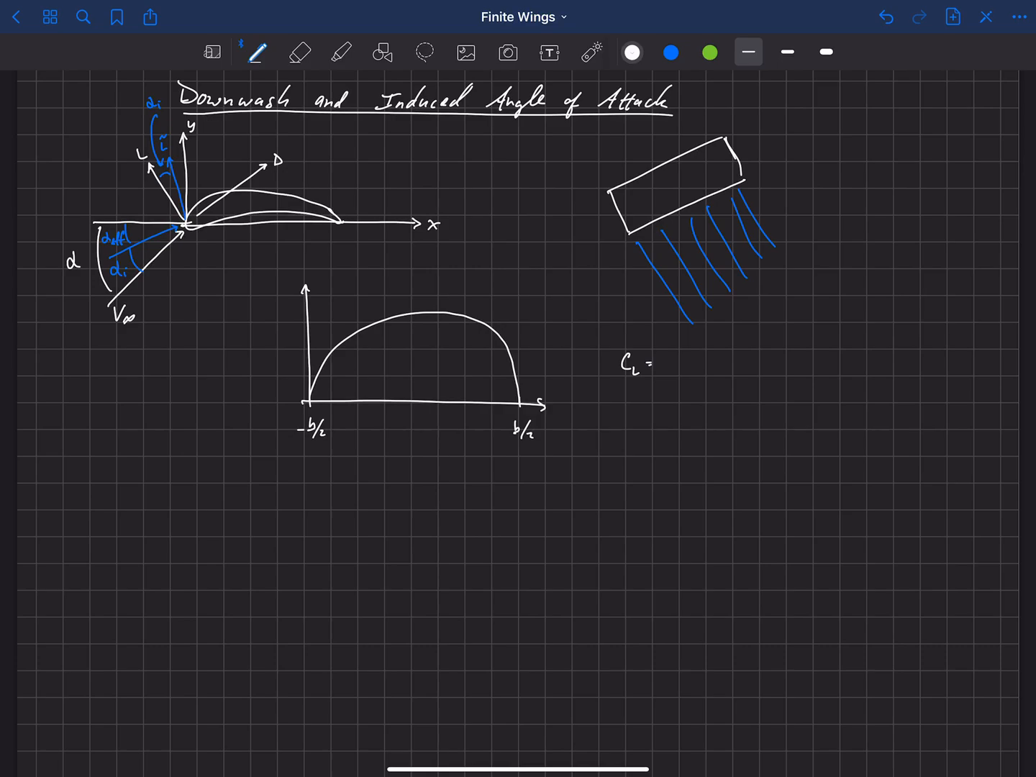
Write C̃_L = C̃_l,α(α − α_i − α_L0) and arrow the α_L0 term to 0.
{"action": "left_click_drag", "start_coordinate": [620, 352], "coordinate": [632, 347]}
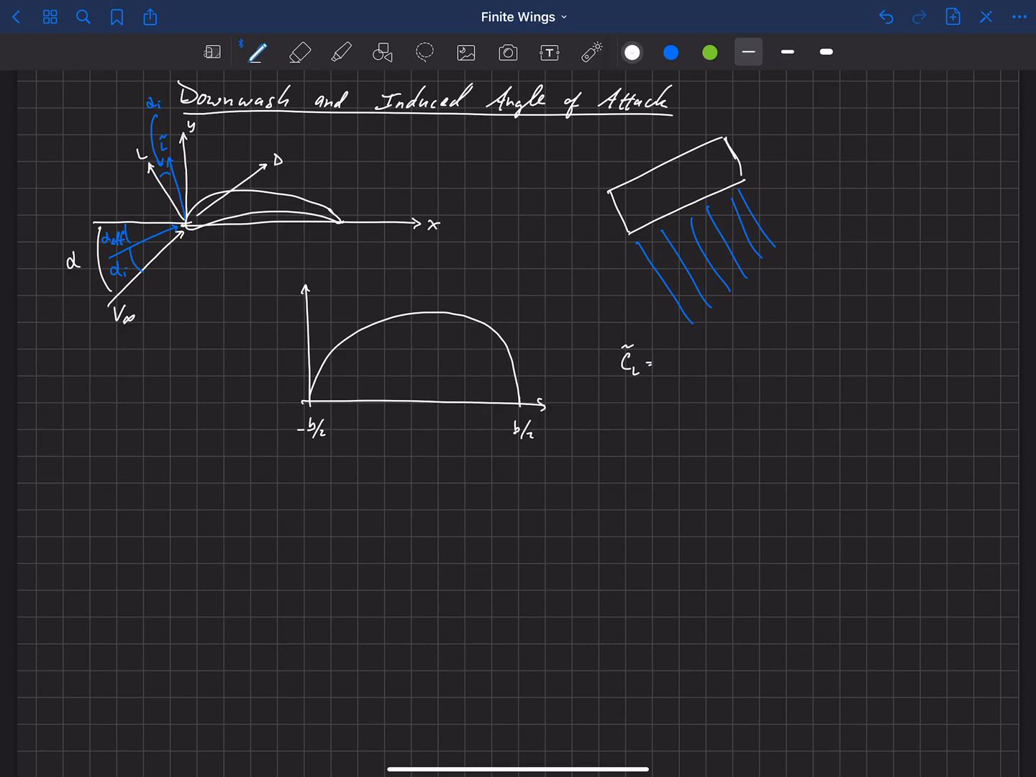
{"action": "left_click_drag", "start_coordinate": [659, 363], "coordinate": [691, 367]}
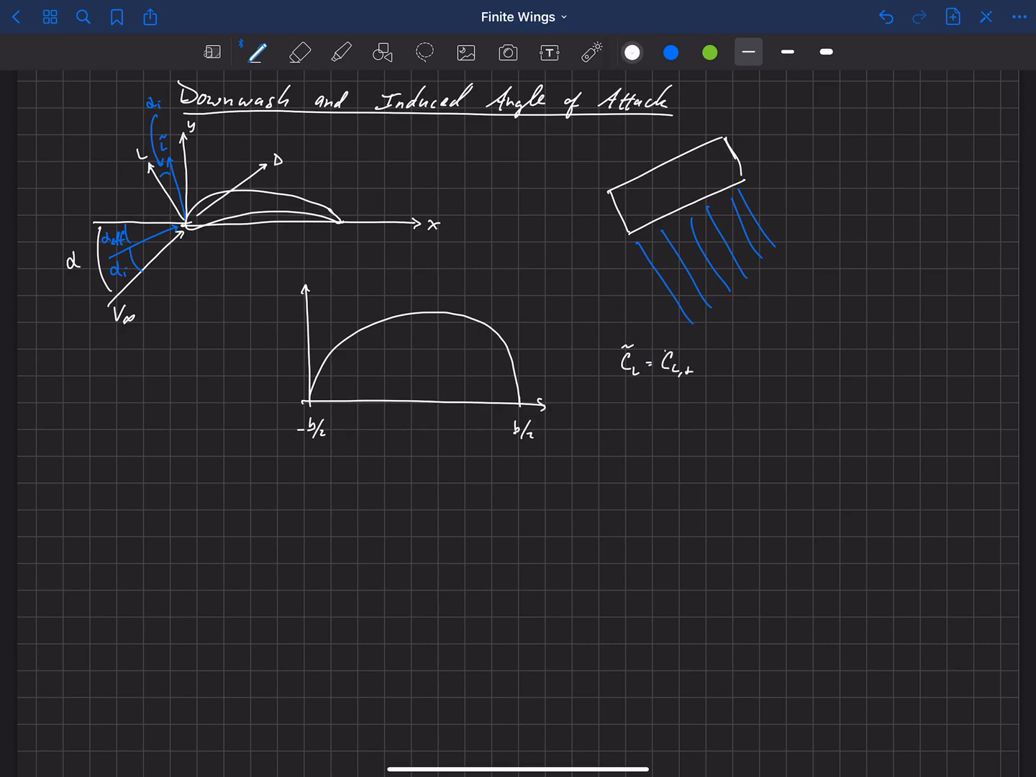
{"action": "type", "text": "( α"}
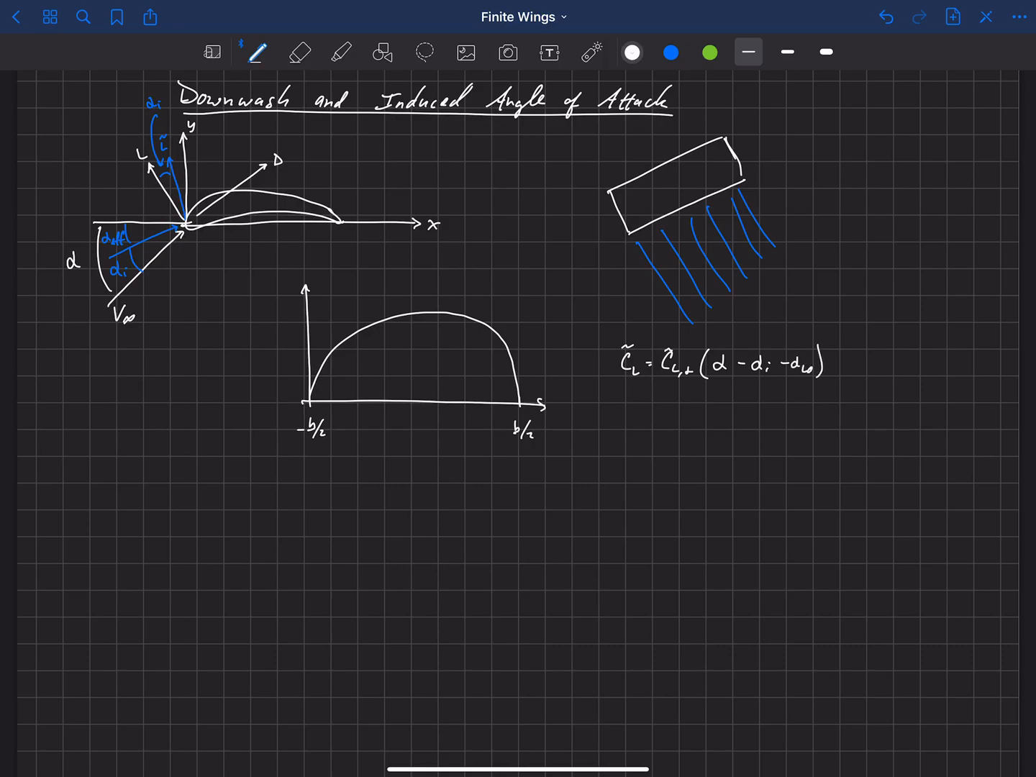
{"action": "left_click_drag", "start_coordinate": [784, 389], "coordinate": [824, 331]}
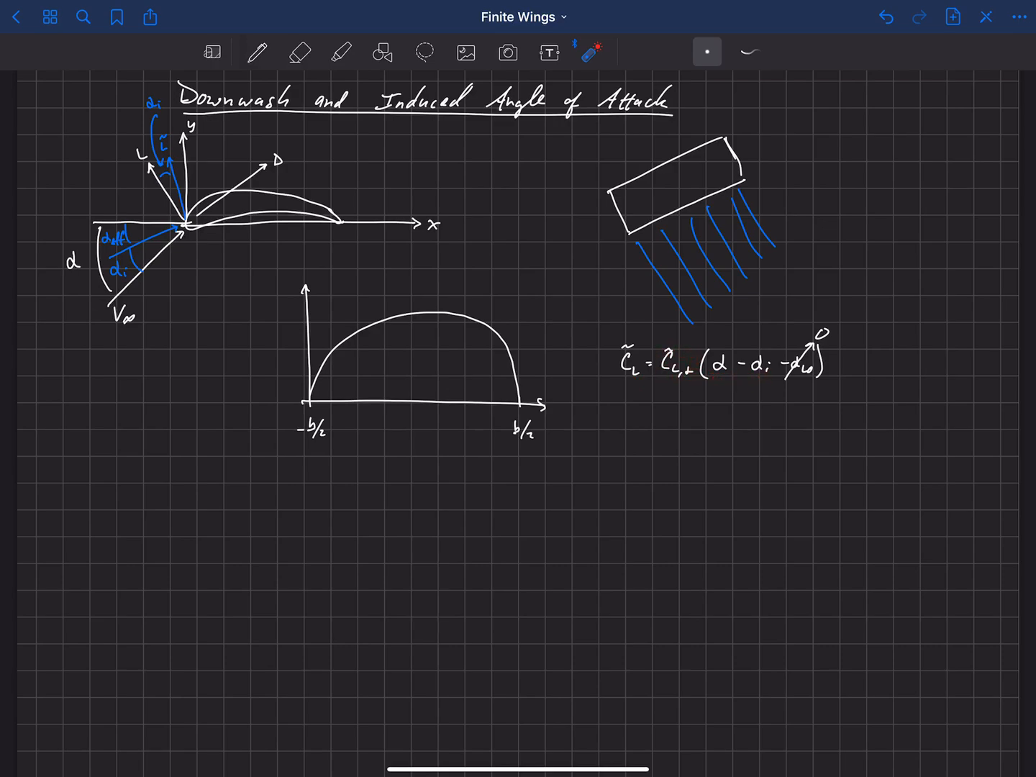
Write α_eff = α − α_i below the equation, then switch to the laser pointer.
{"action": "left_click", "coordinate": [257, 52]}
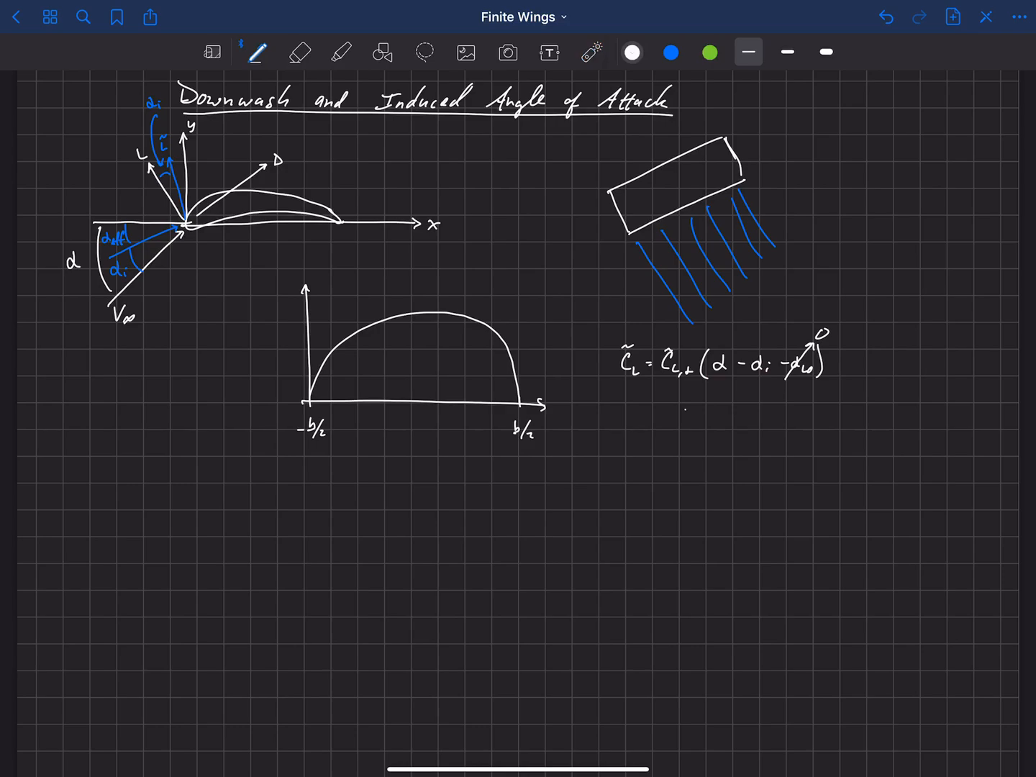
{"action": "type", "text": "d_eff = d"}
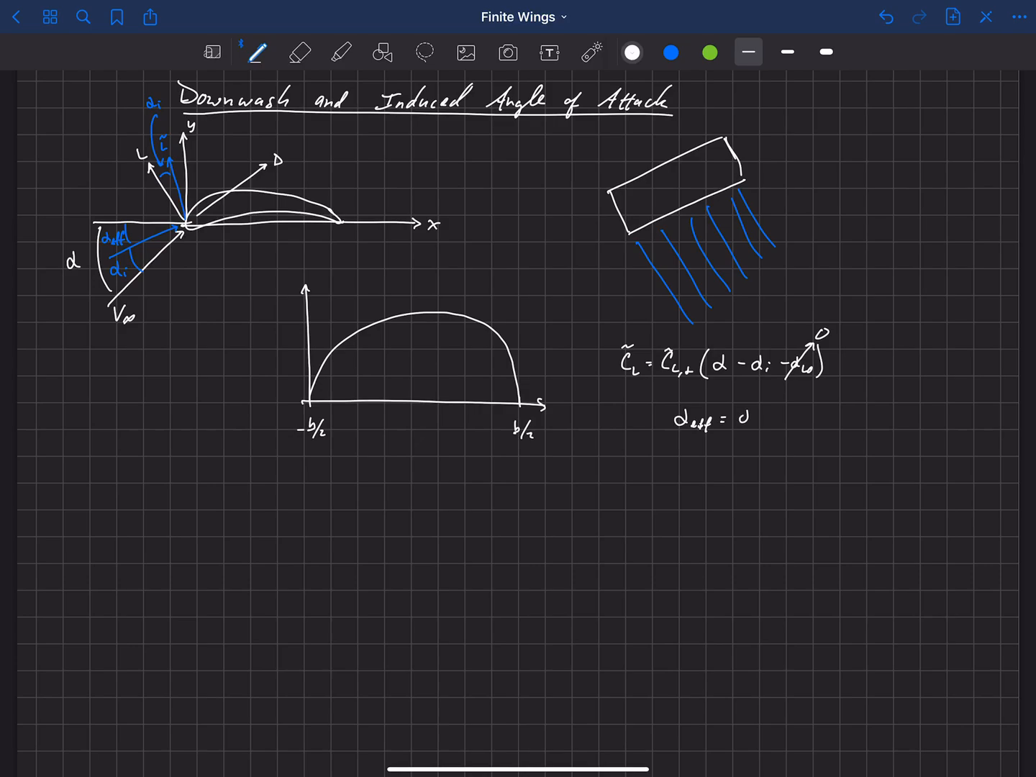
{"action": "type", "text": "-di"}
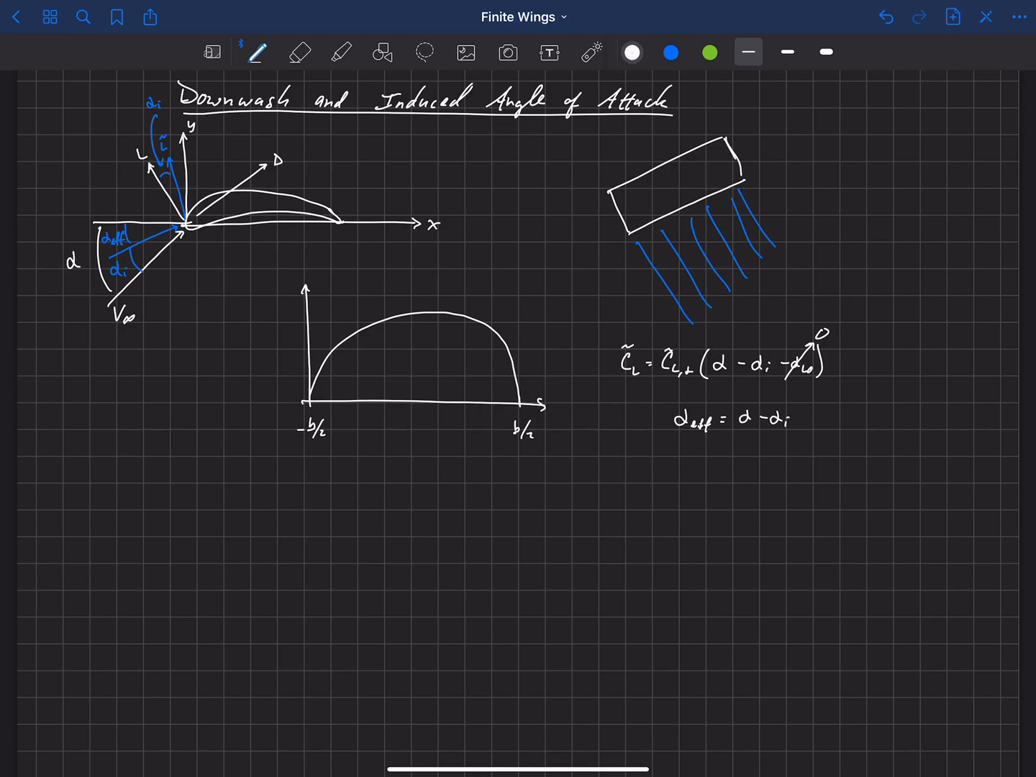
{"action": "left_click", "coordinate": [591, 51]}
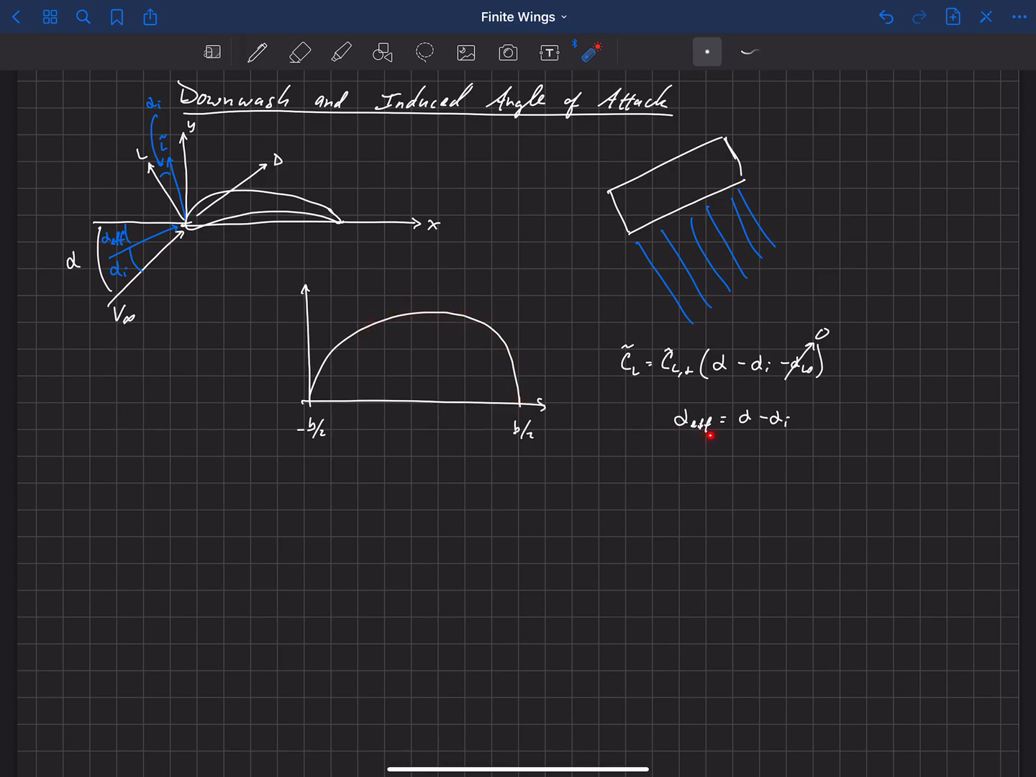
Label the vertical axis α_eff and draw a dashed horizontal line above the curve's peak.
{"action": "left_click", "coordinate": [257, 51]}
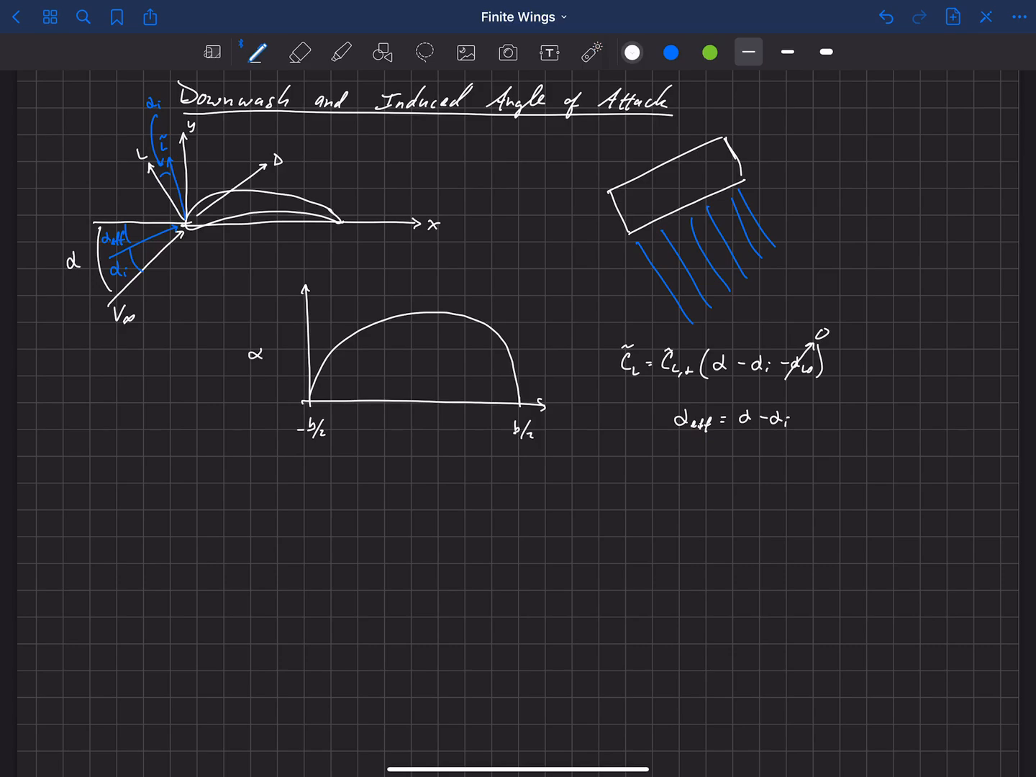
{"action": "type", "text": "eff"}
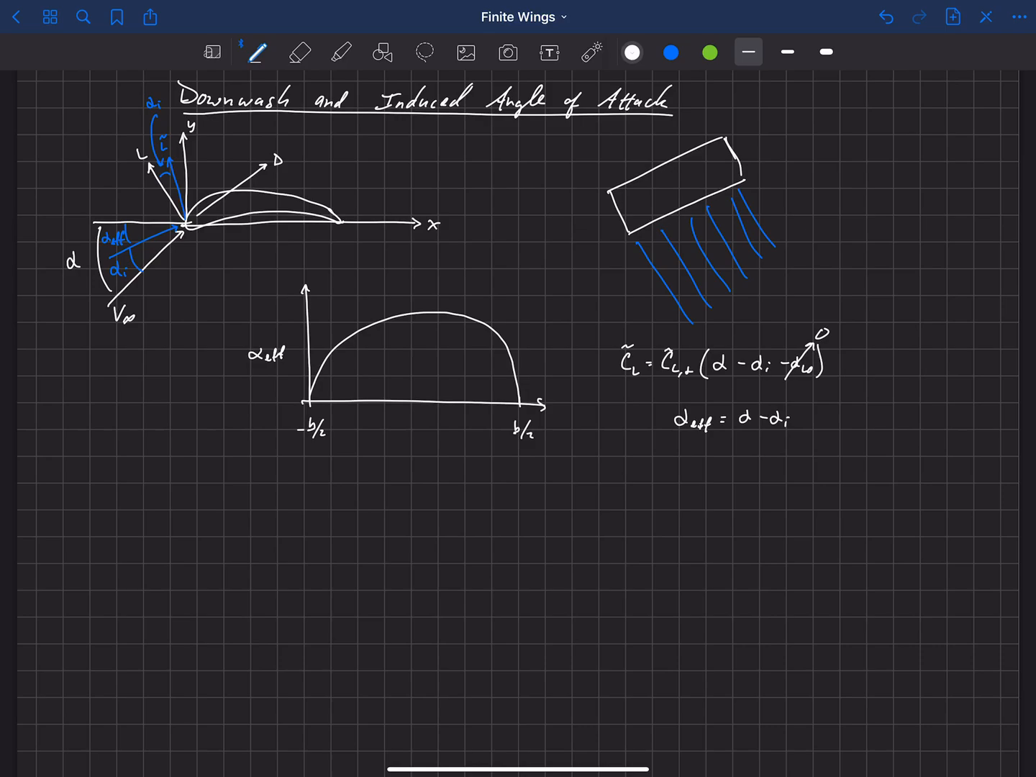
{"action": "left_click_drag", "start_coordinate": [310, 295], "coordinate": [389, 295]}
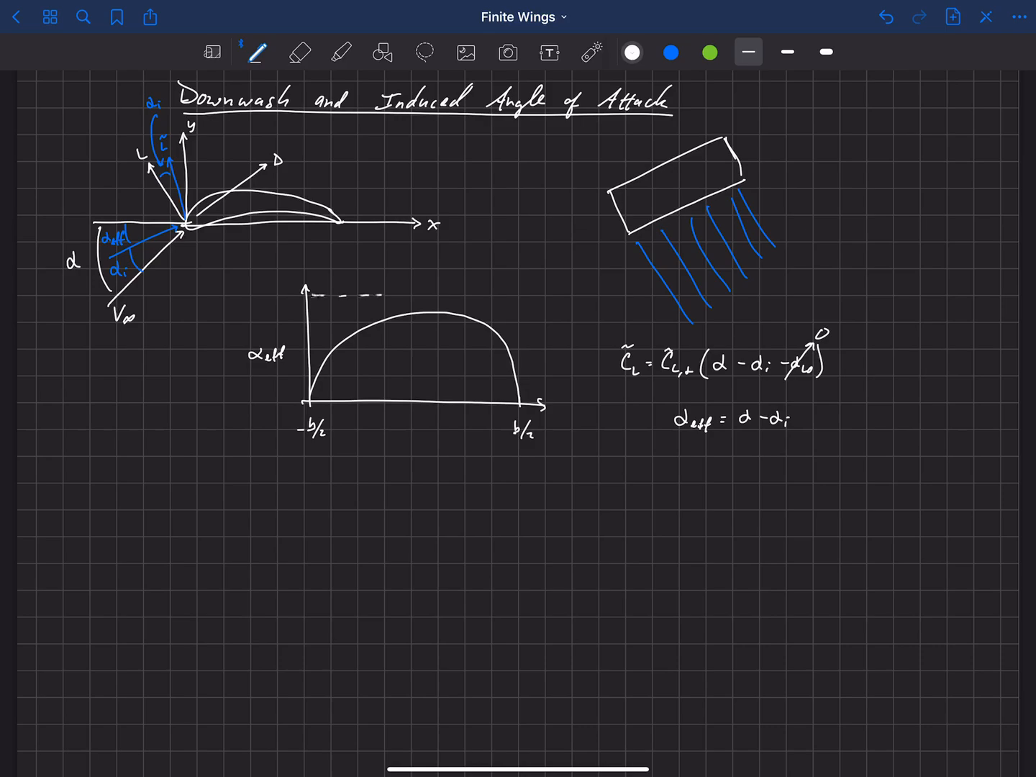